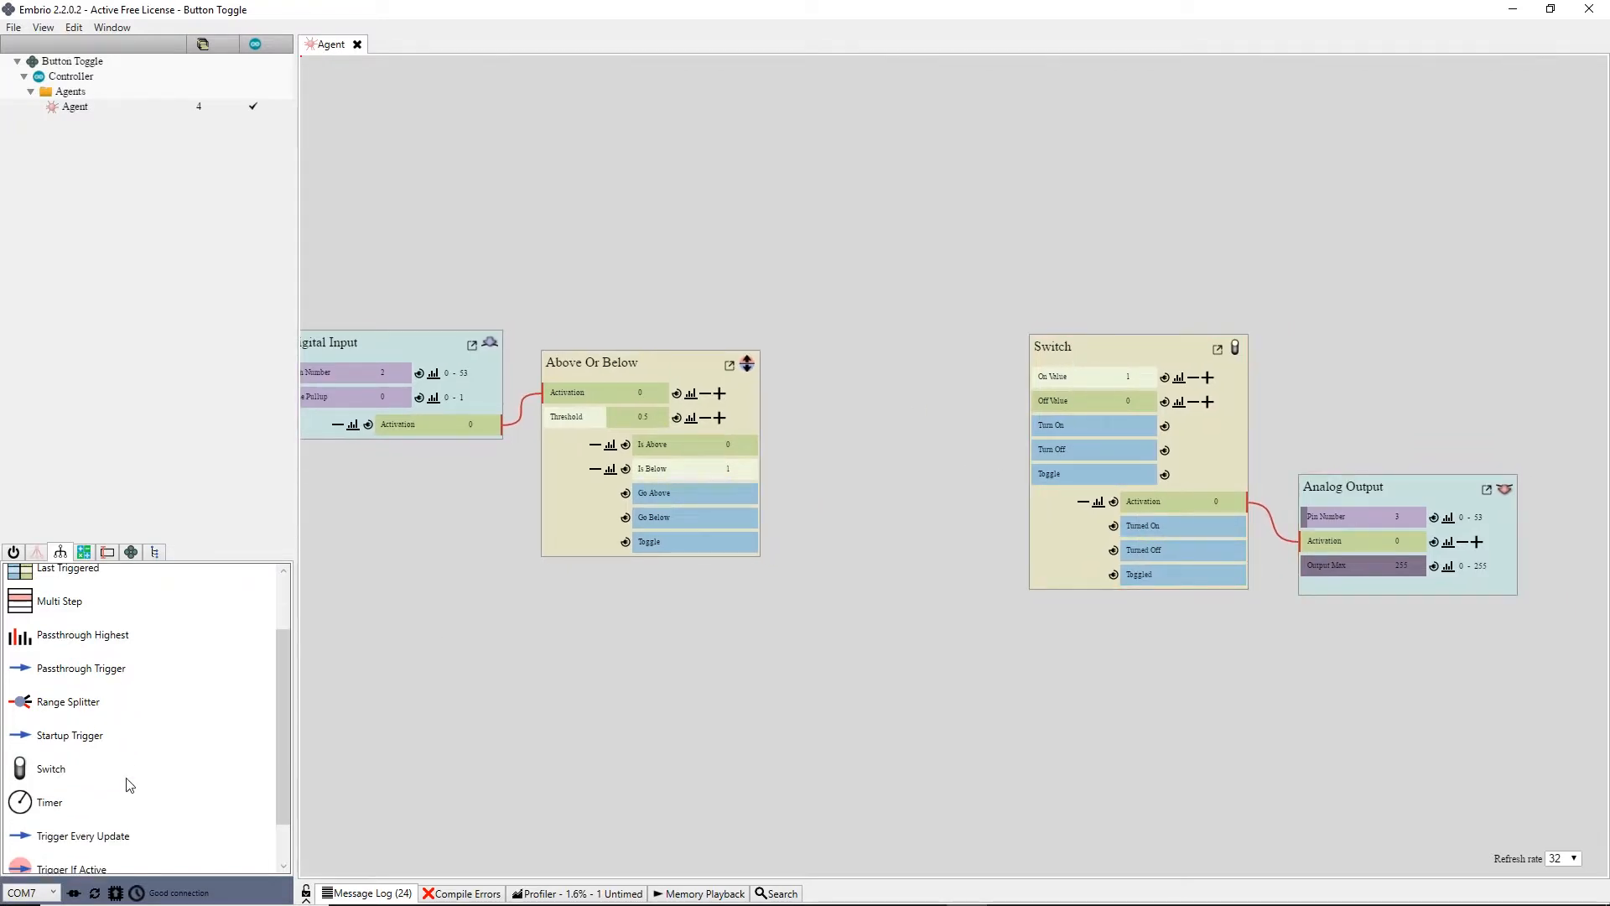
- Add a Timer node from the node library to the agent graph
scroll("down", 3)
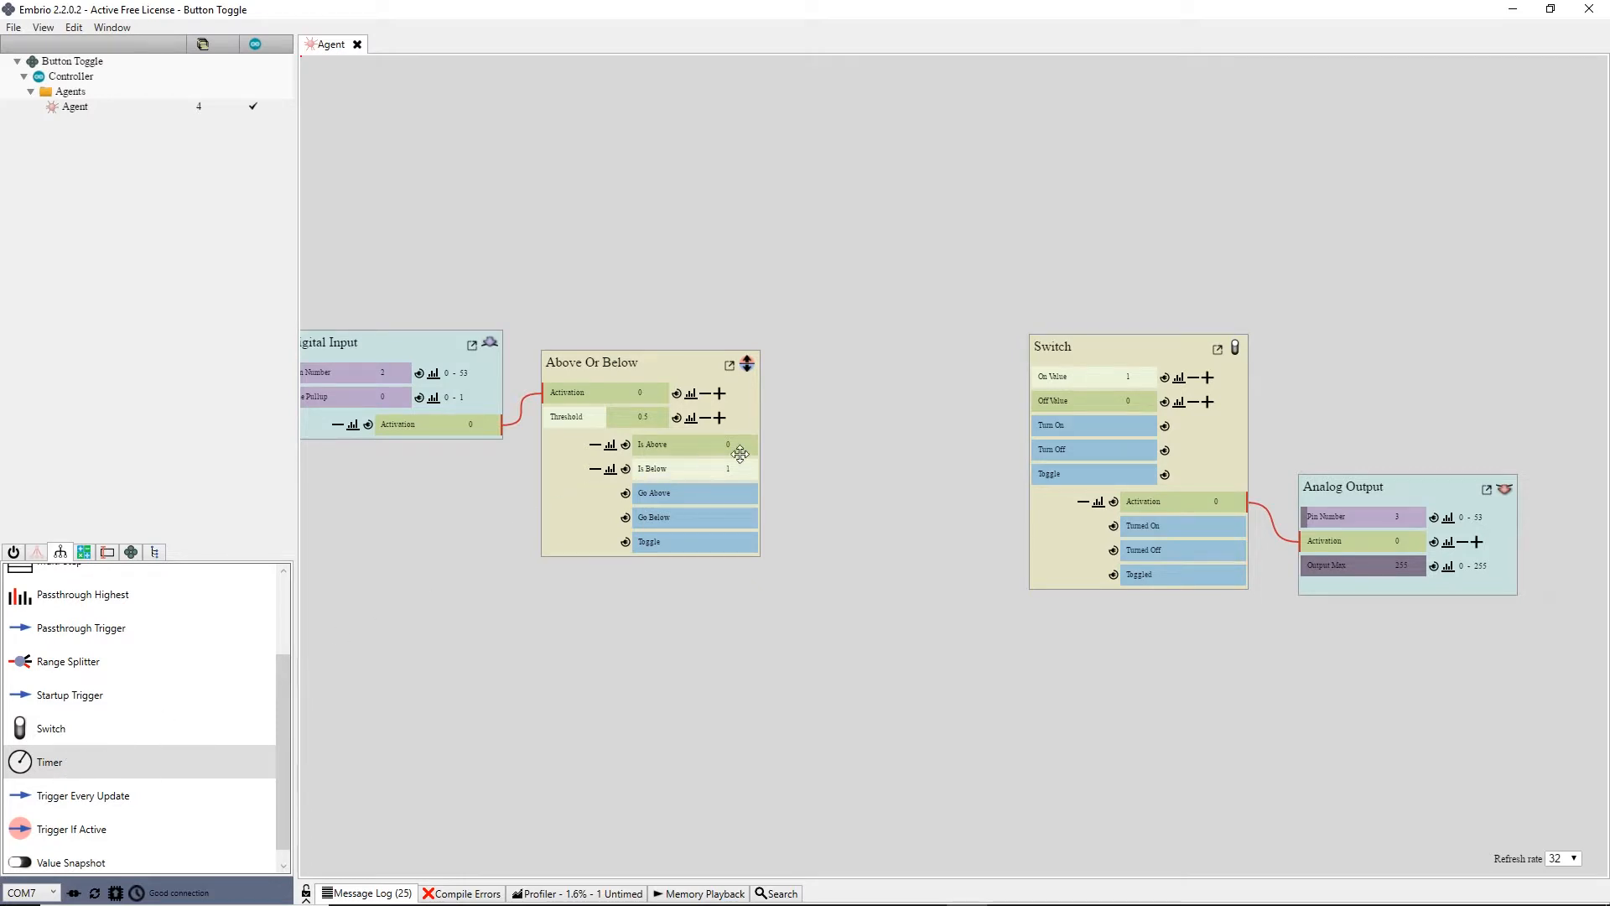
double_click(50, 760)
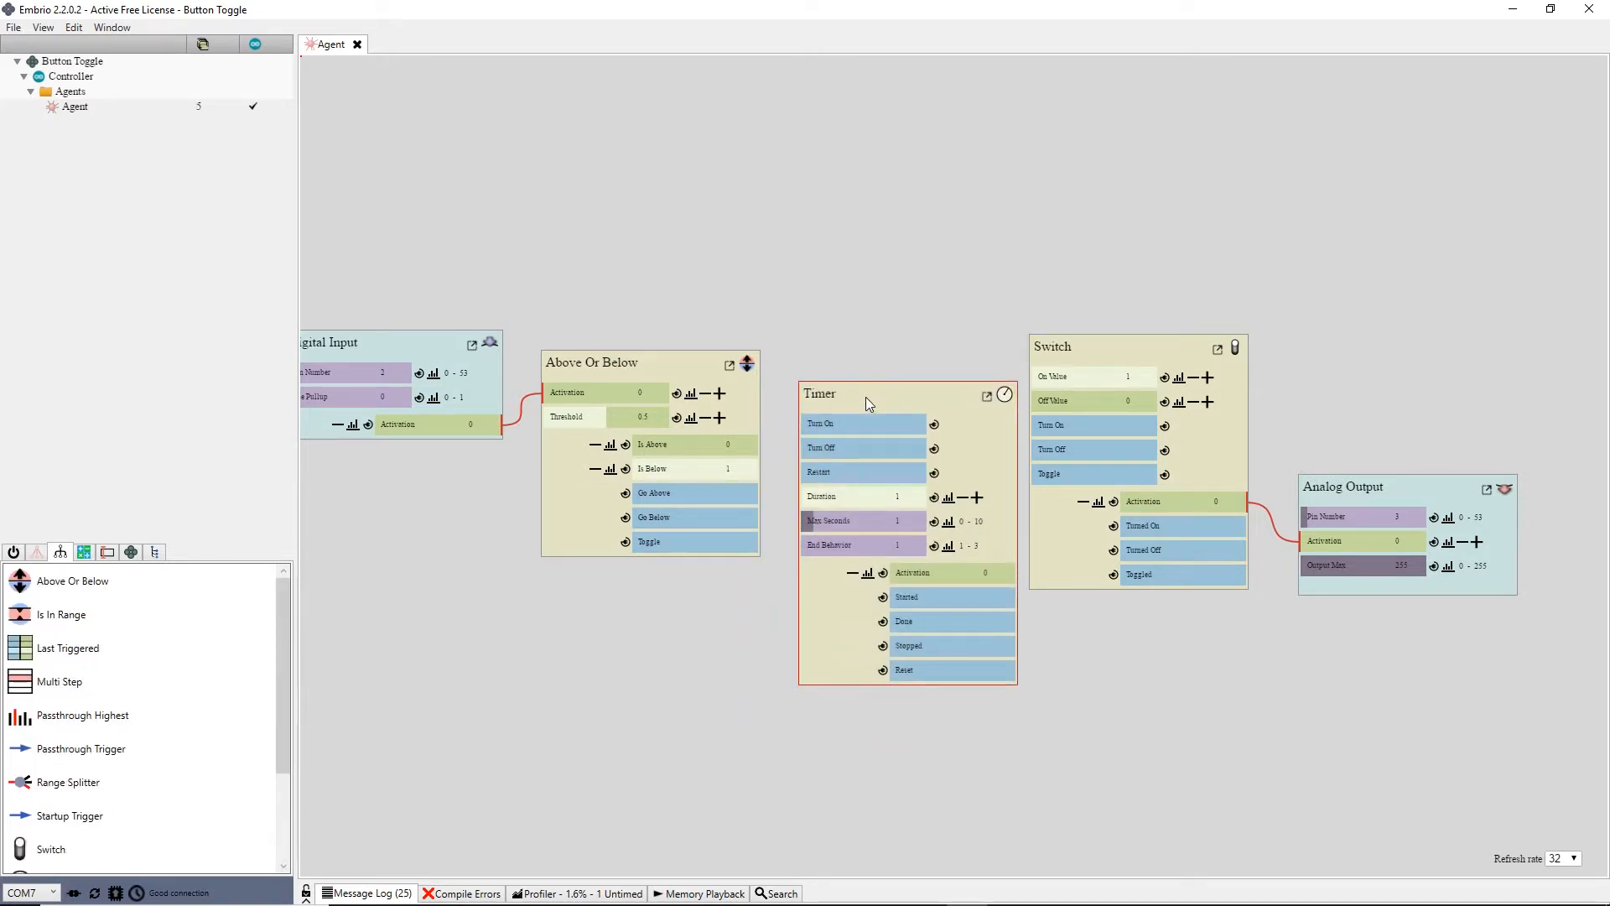